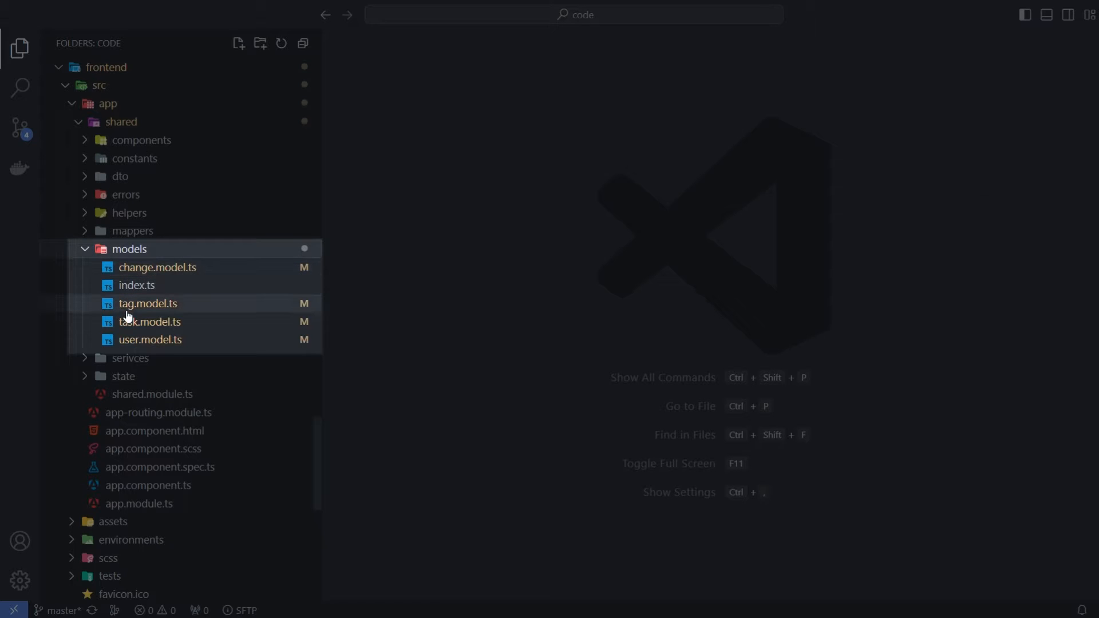
Step: View user.model.ts, then task.model.ts with the Task type and its enums
{"action": "left_click", "coordinate": [149, 338]}
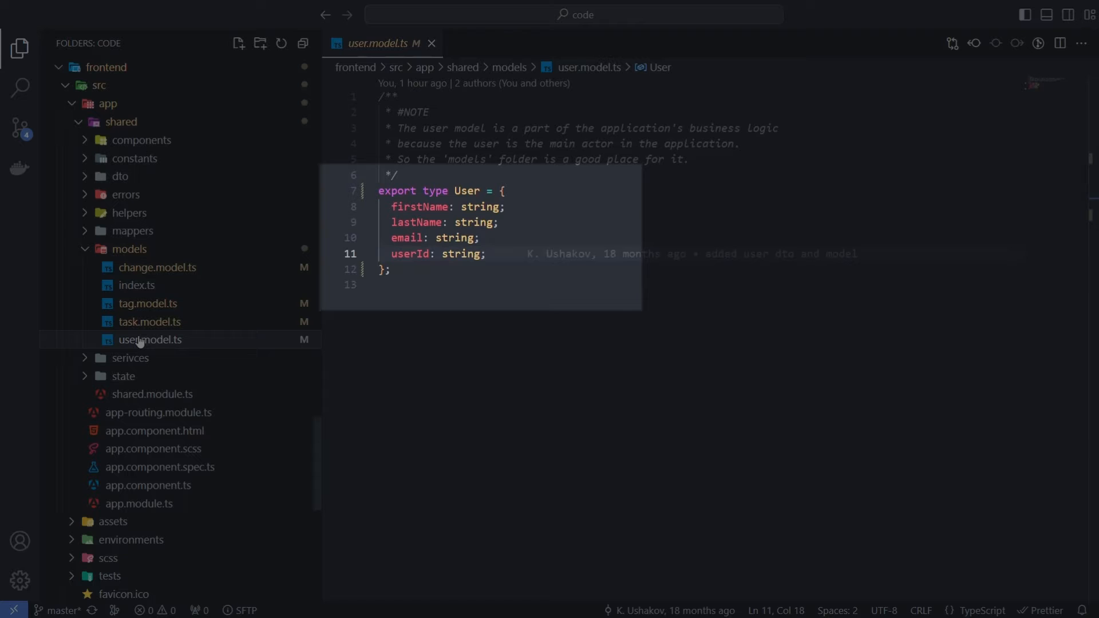
{"action": "left_click", "coordinate": [148, 322]}
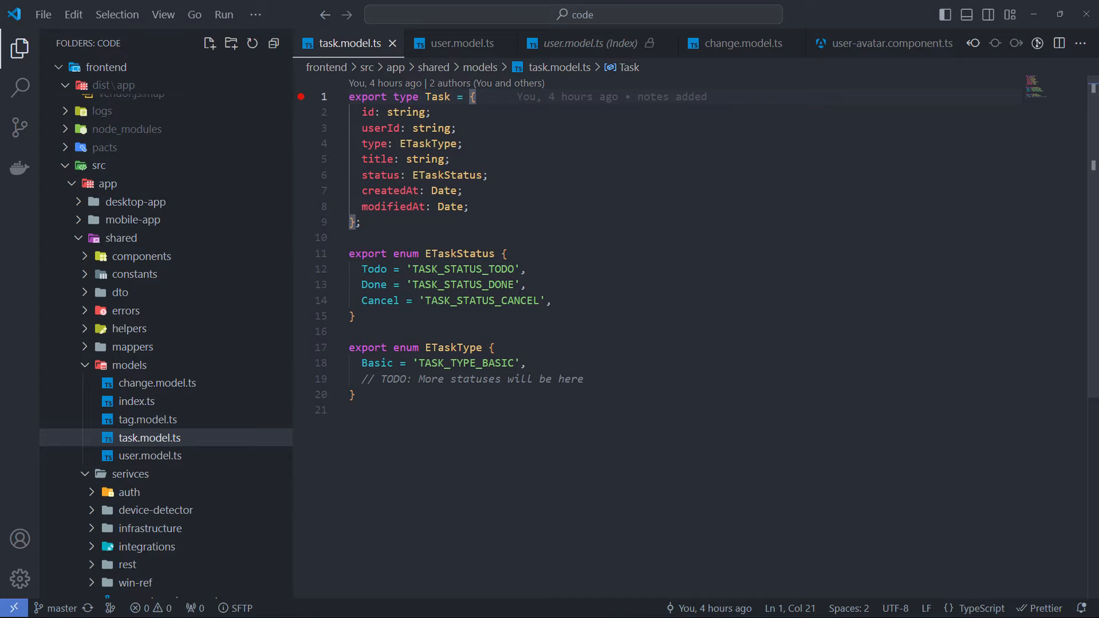
{"action": "left_click", "coordinate": [129, 364]}
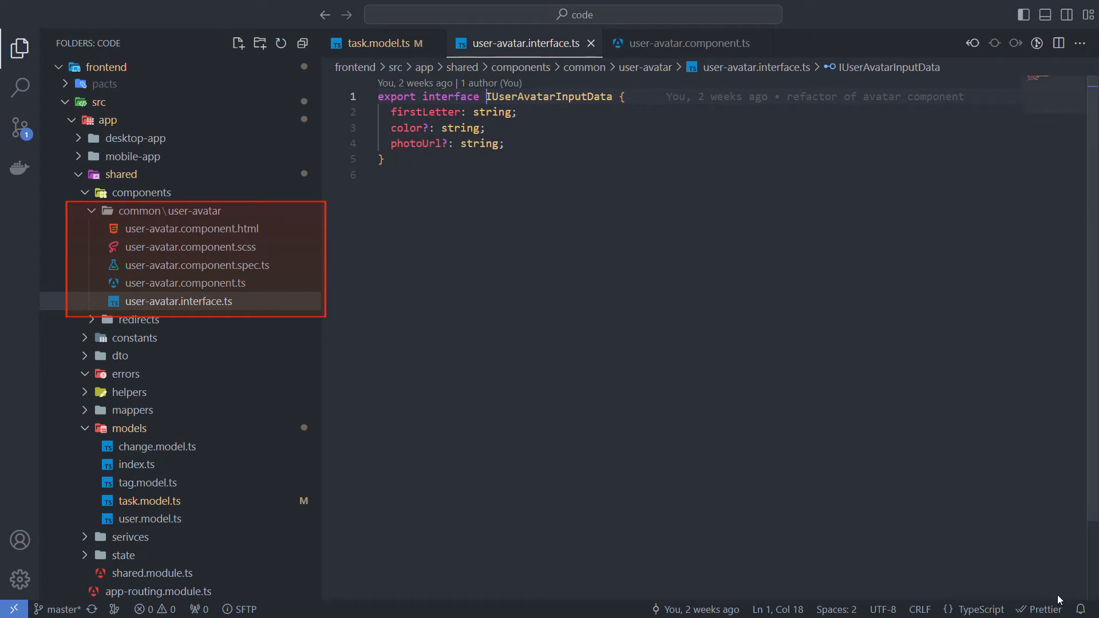
{"action": "mouse_move", "coordinate": [1041, 607]}
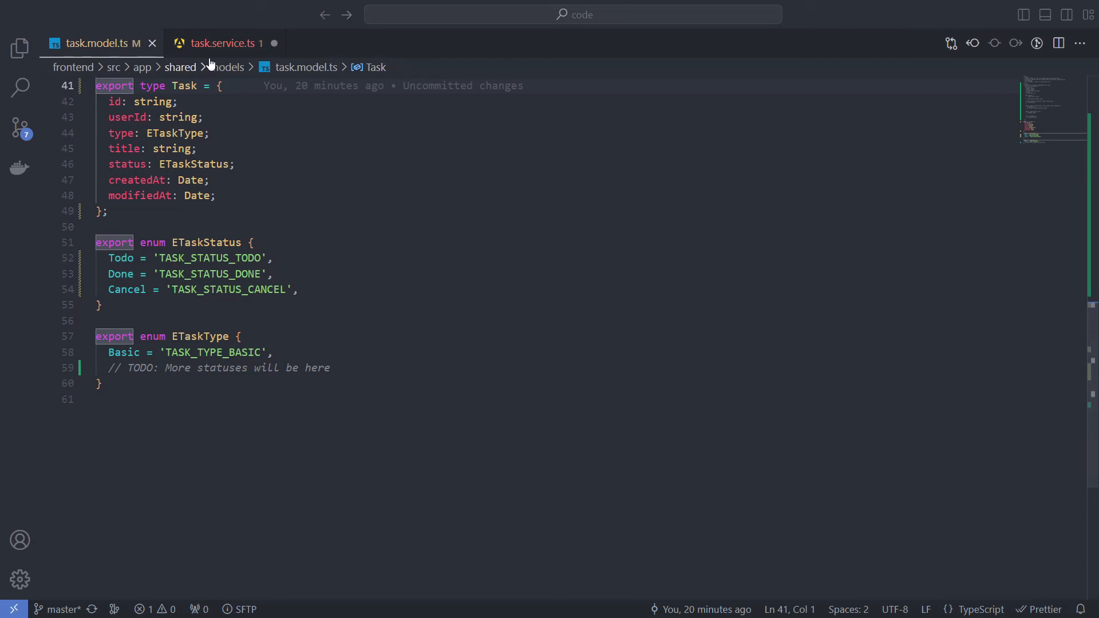
Step: In task.service.ts createTask, assign status ETaskStatus.Todo via IntelliSense
{"action": "left_click", "coordinate": [224, 43]}
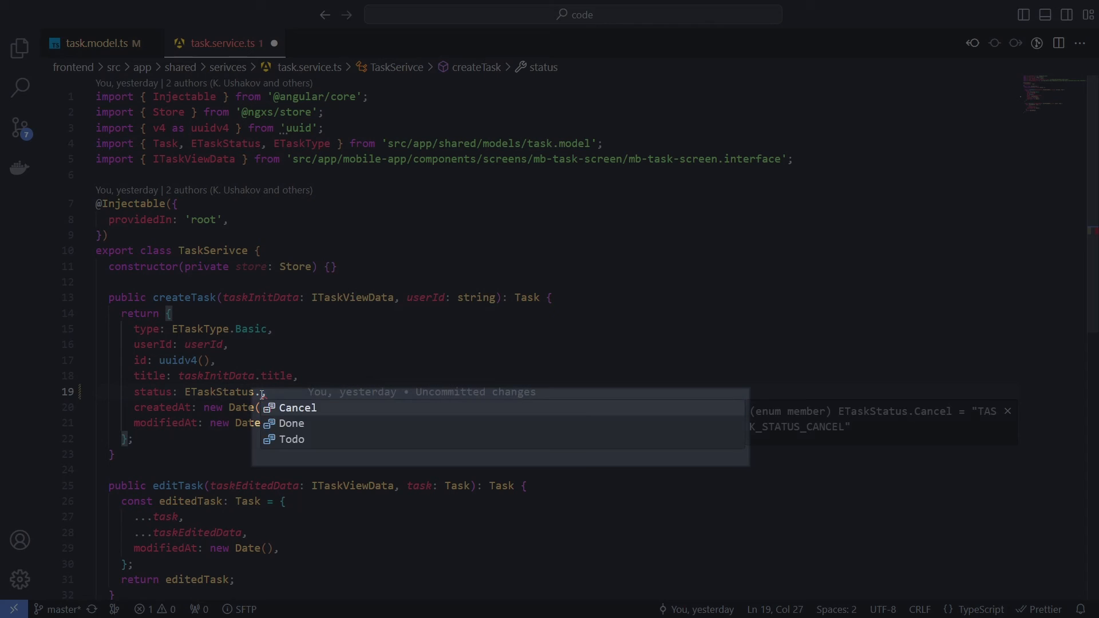
{"action": "mouse_move", "coordinate": [291, 440]}
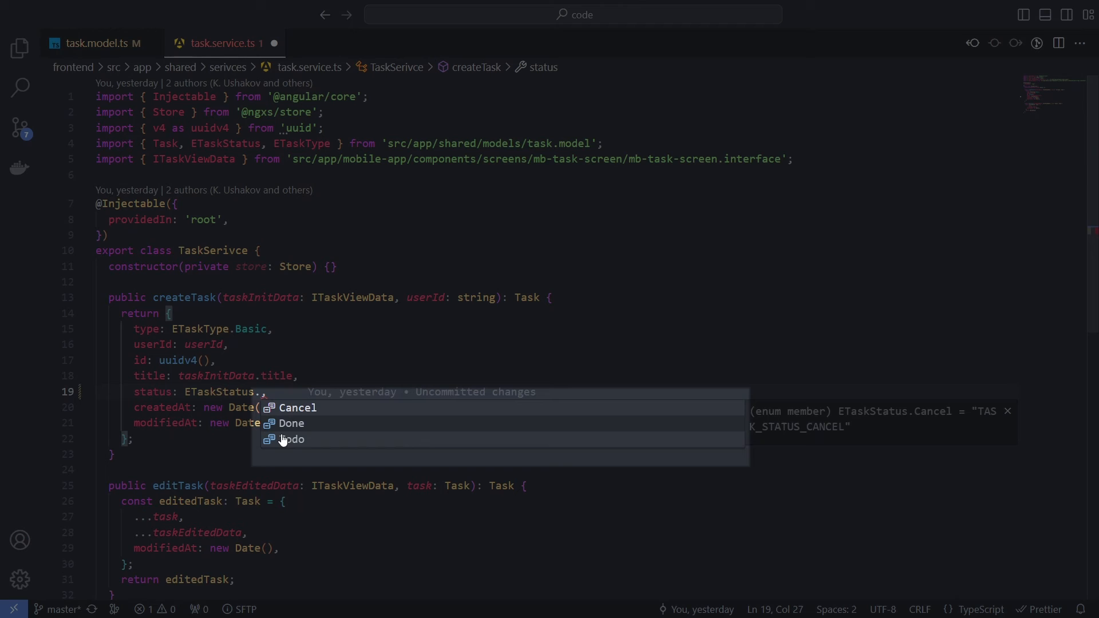
{"action": "left_click", "coordinate": [92, 42]}
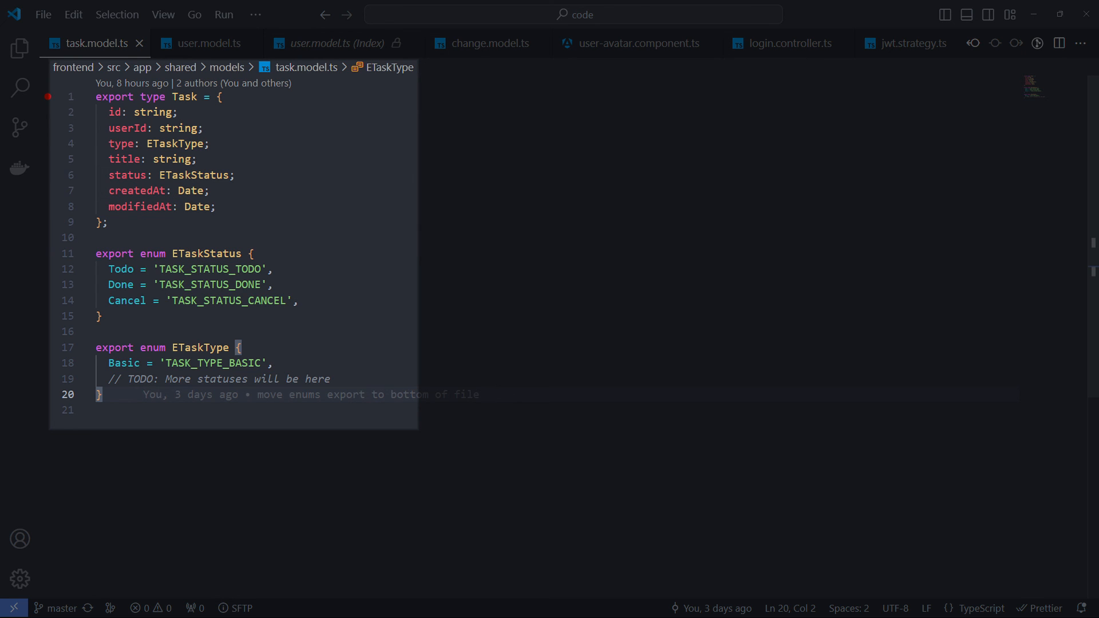
Step: Pass 'Thanks, the video was great, but I have a question...' to video.addComment in lsbc.ts
{"action": "left_click", "coordinate": [20, 48]}
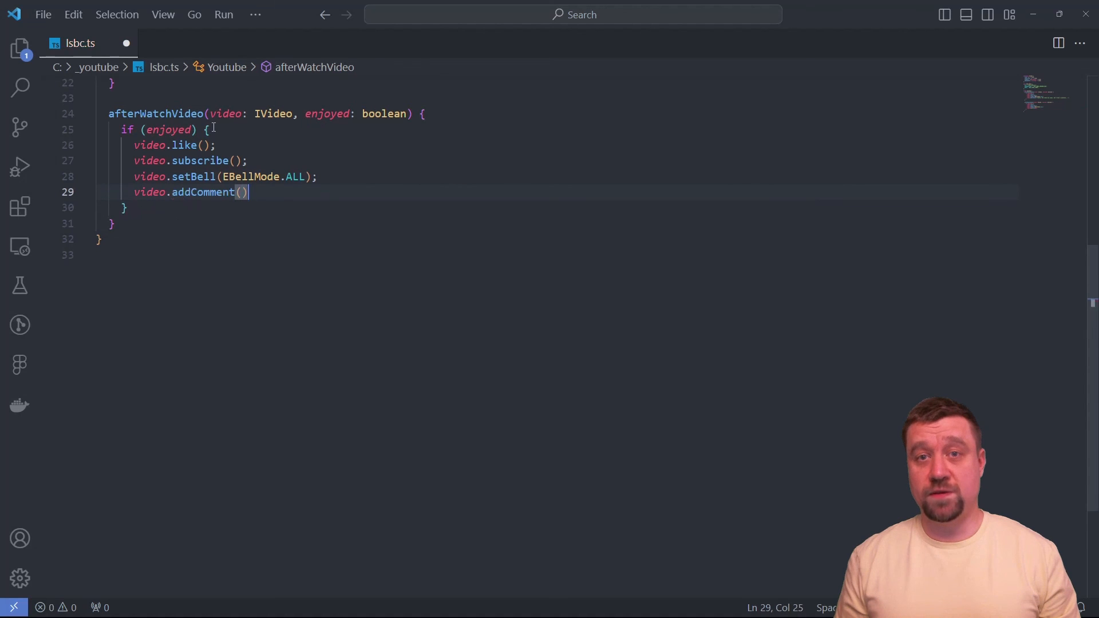
{"action": "type", "text": "'Thanks, the video was great'"}
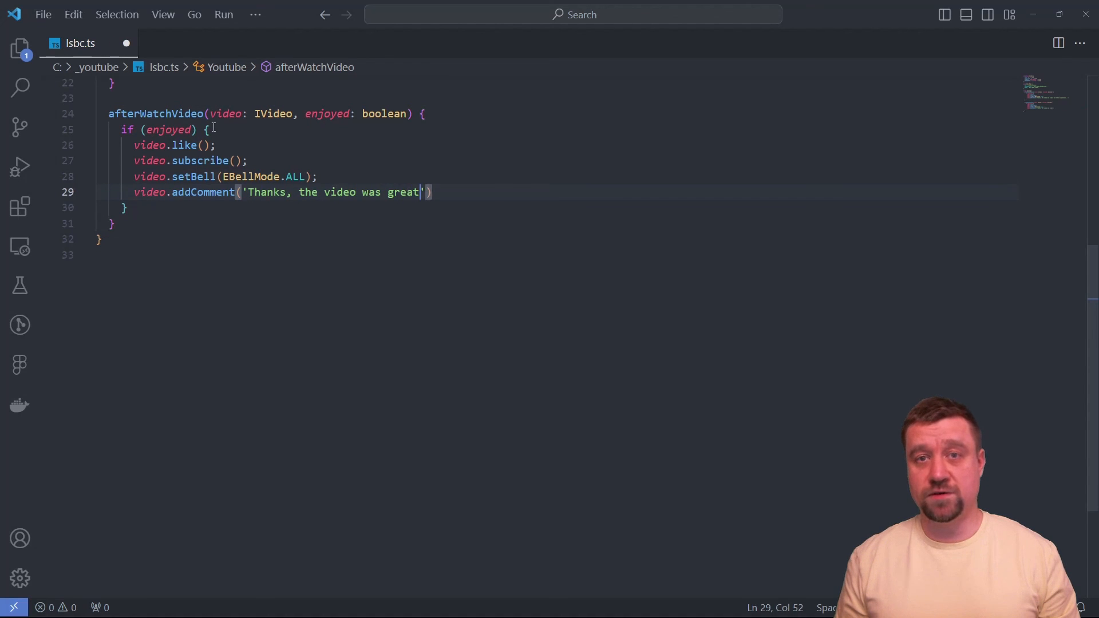
{"action": "type", "text": ", but I have a question..."}
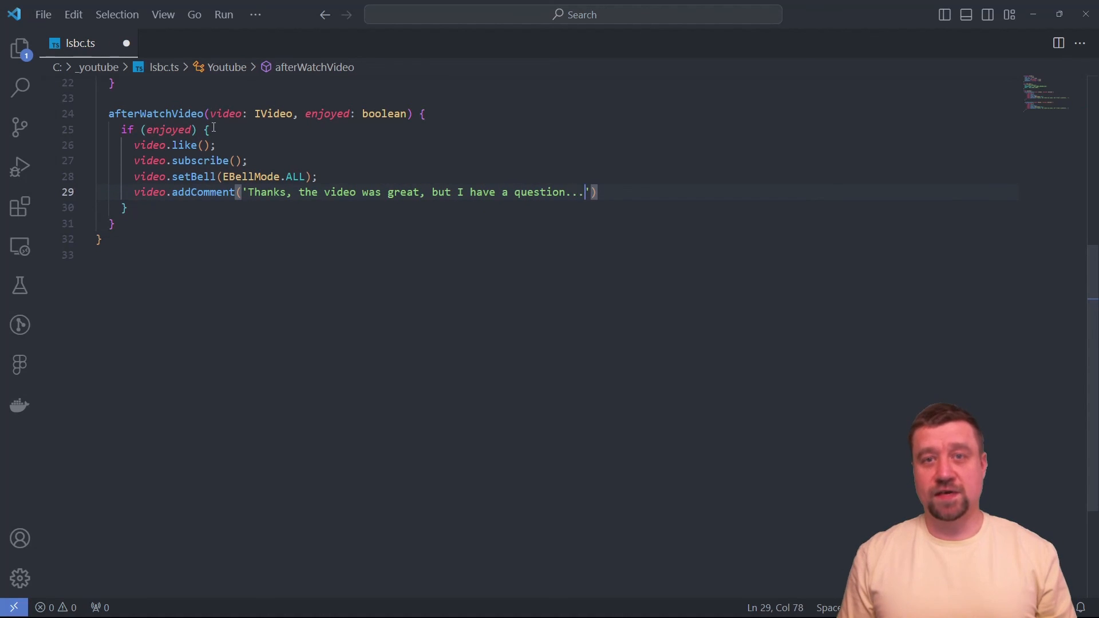